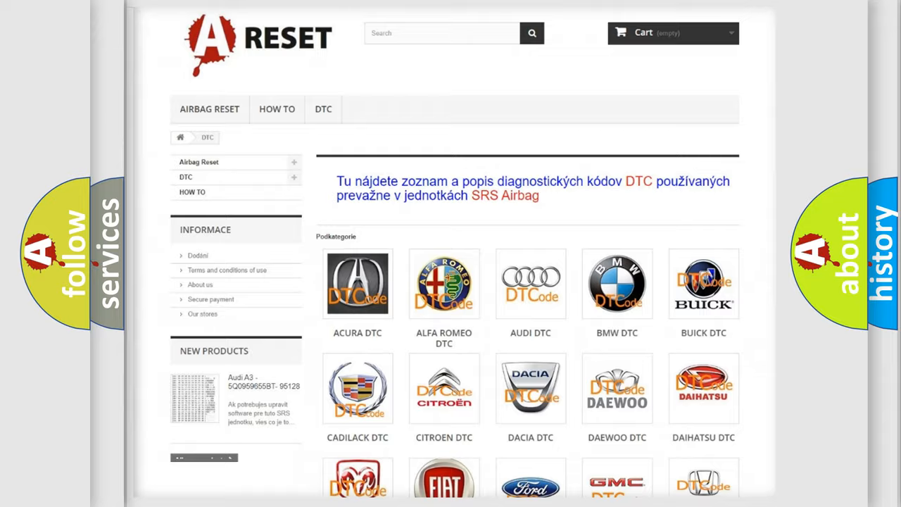
pyautogui.scroll(-3)
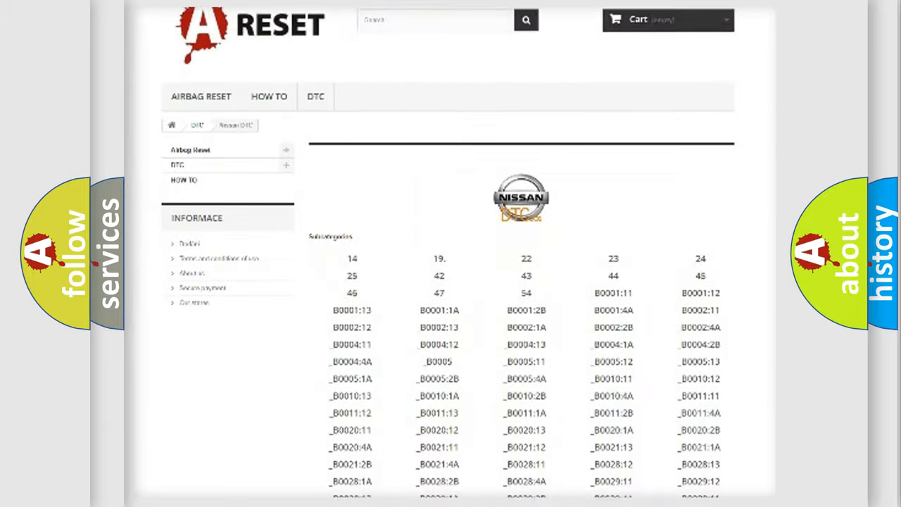
pyautogui.scroll(-3)
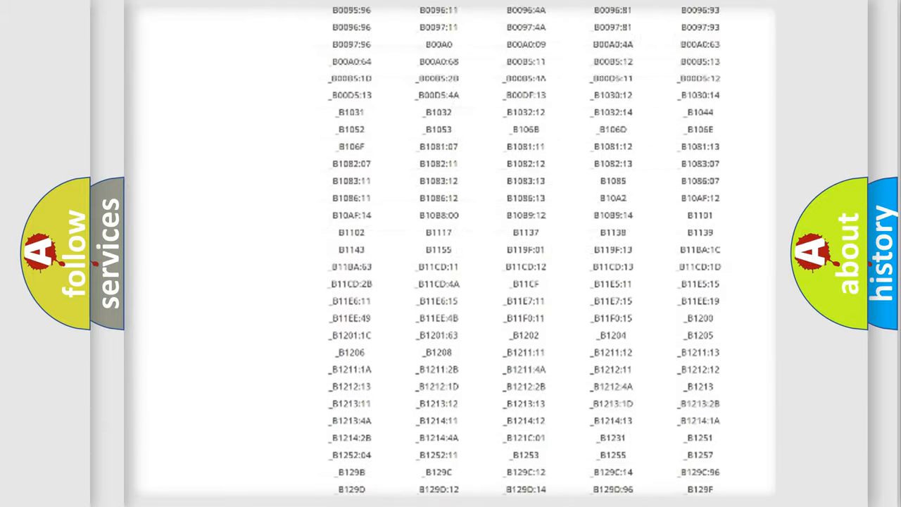
pyautogui.scroll(3)
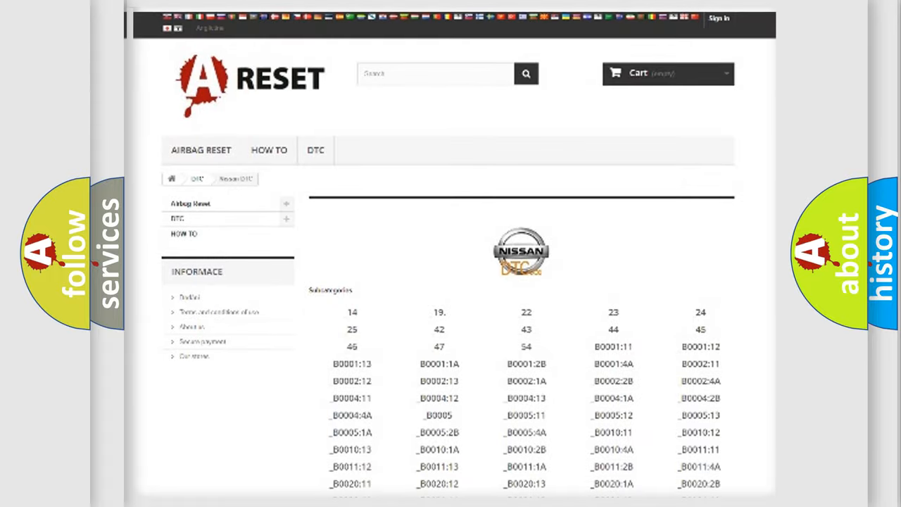